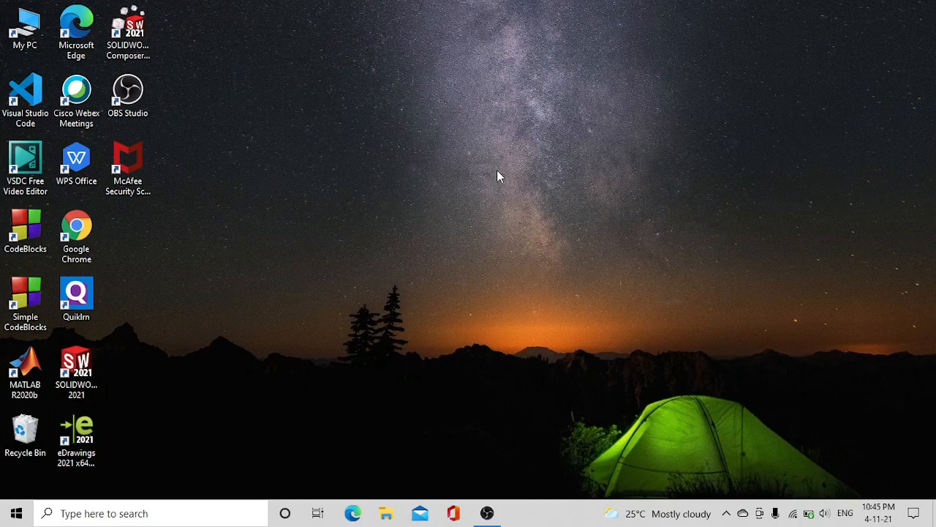
Go from the desktop's This PC into Local Disk (C:) to list its top-level folders
click(25, 22)
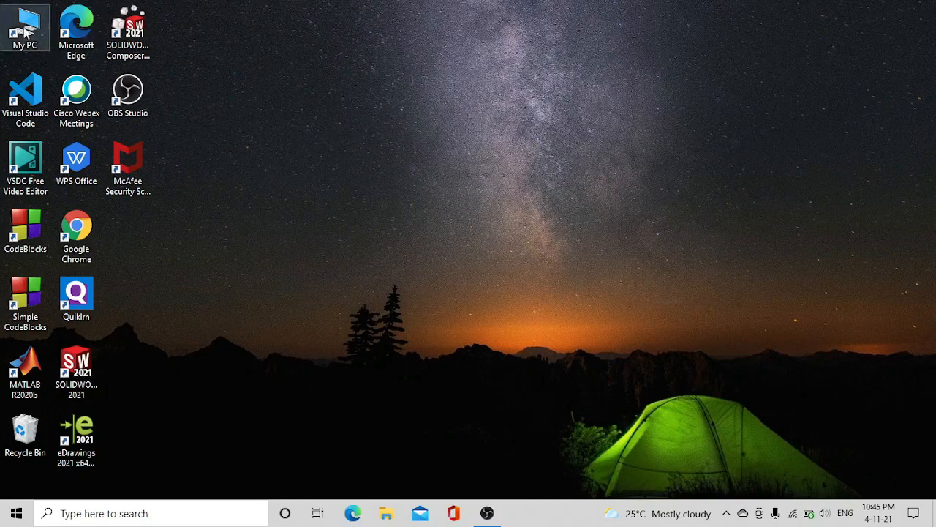
double_click(26, 27)
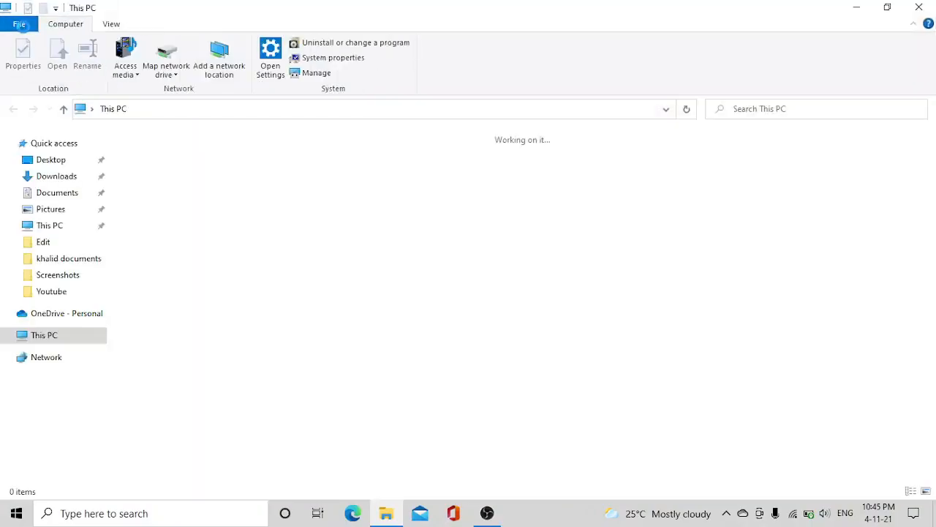
mouse_move(219, 260)
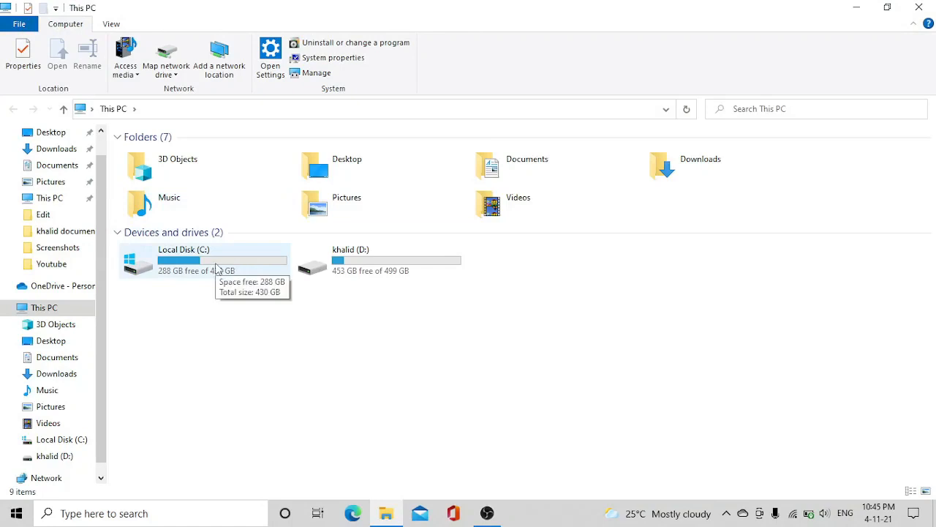
double_click(205, 261)
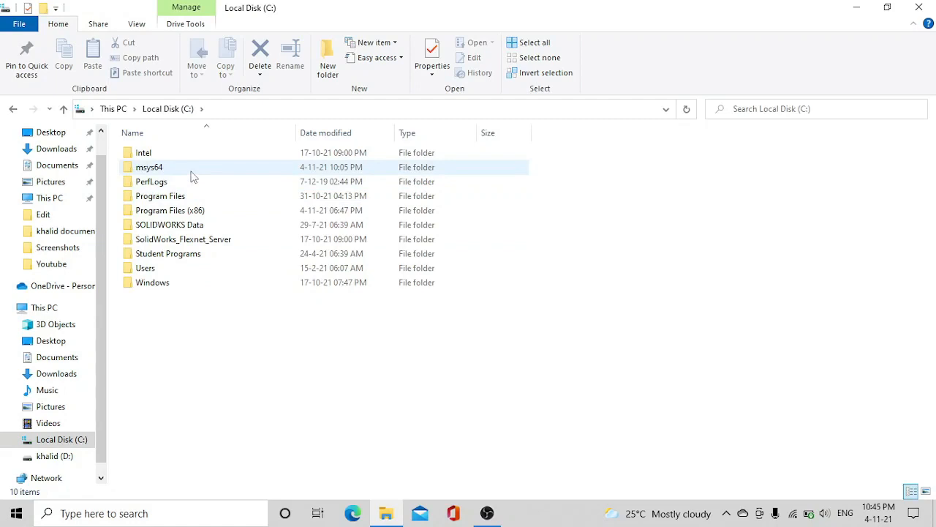
Enter the msys64 folder and select its uninstall application
double_click(149, 167)
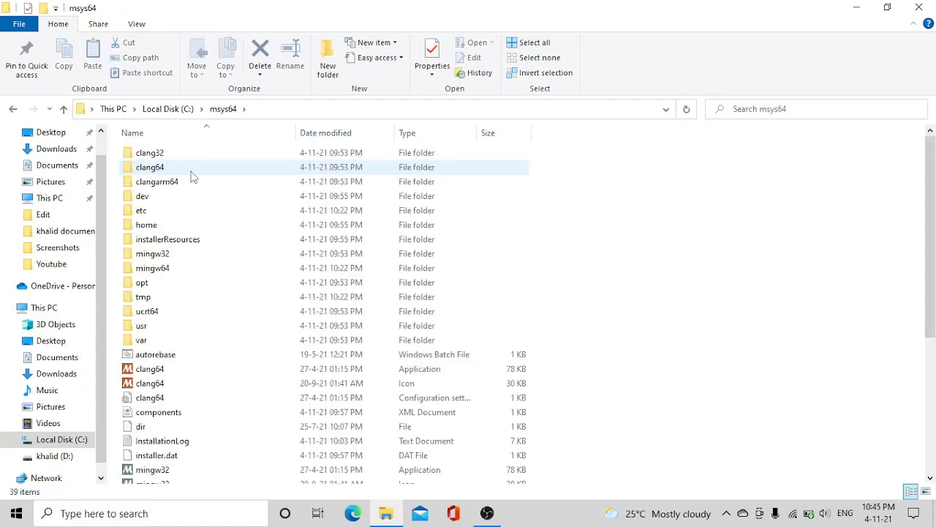
scroll(down, 3)
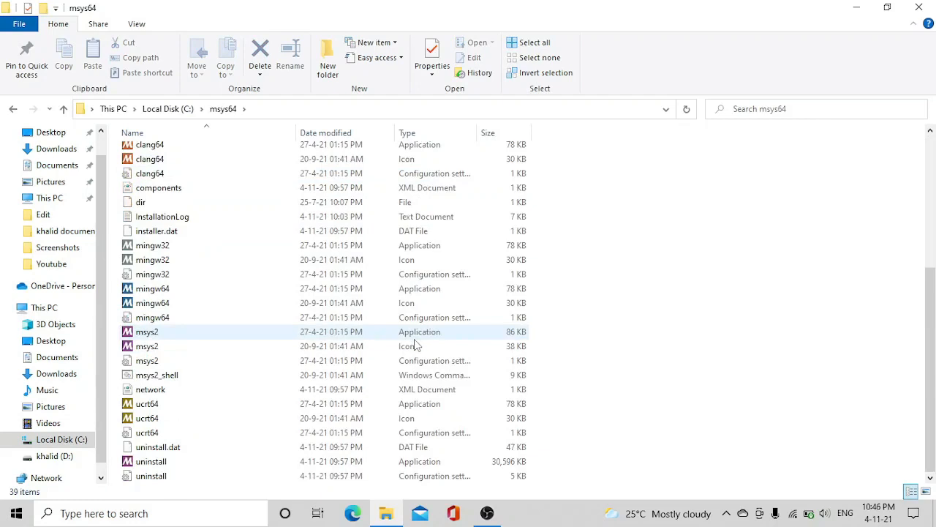
click(146, 345)
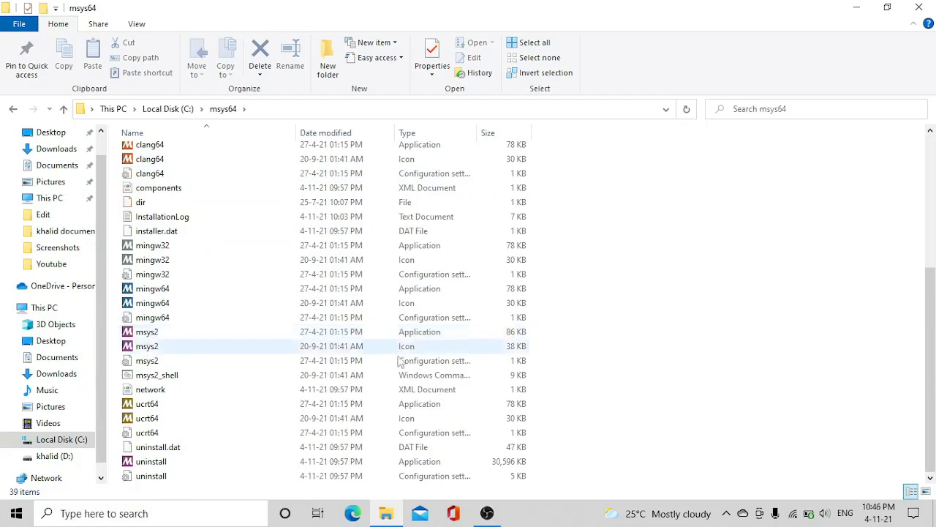
mouse_move(277, 461)
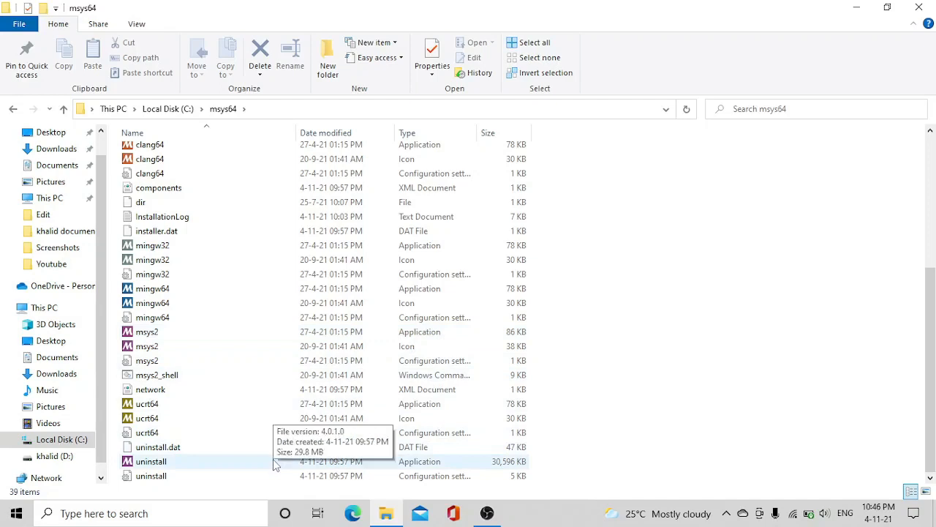
click(152, 461)
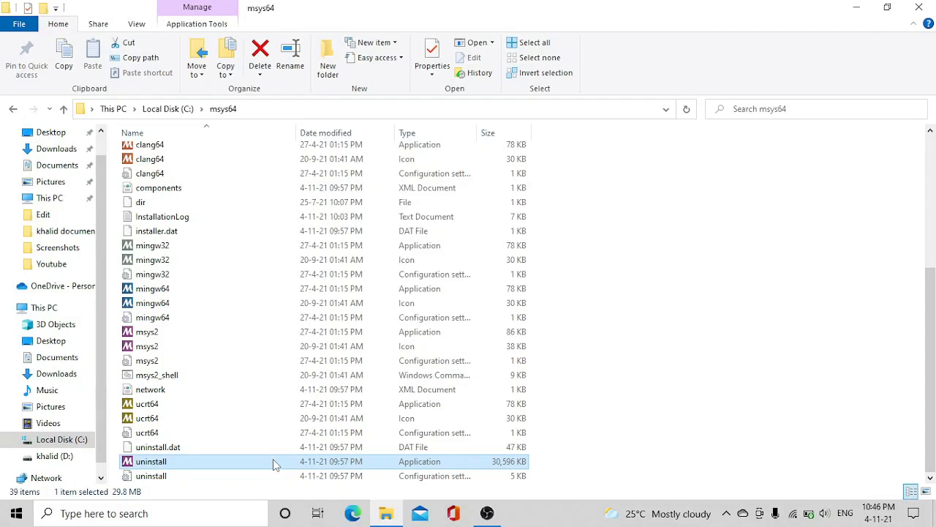
Launch the uninstaller, keep 'Remove all components', and start uninstalling MSYS2 64bit
double_click(151, 461)
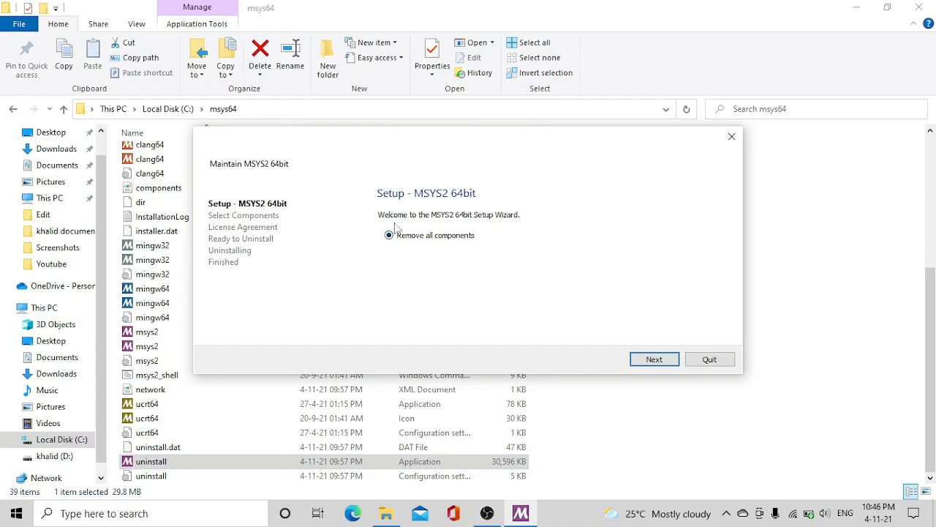
click(389, 234)
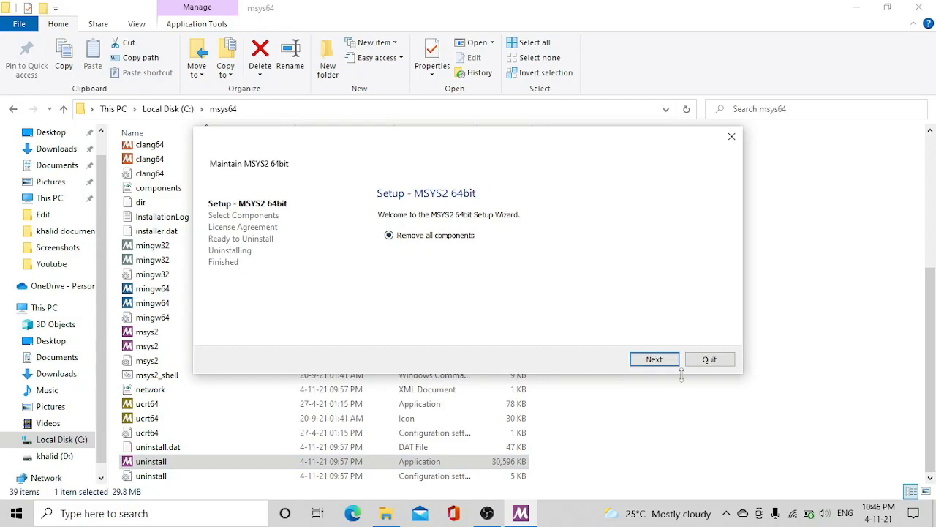
click(652, 359)
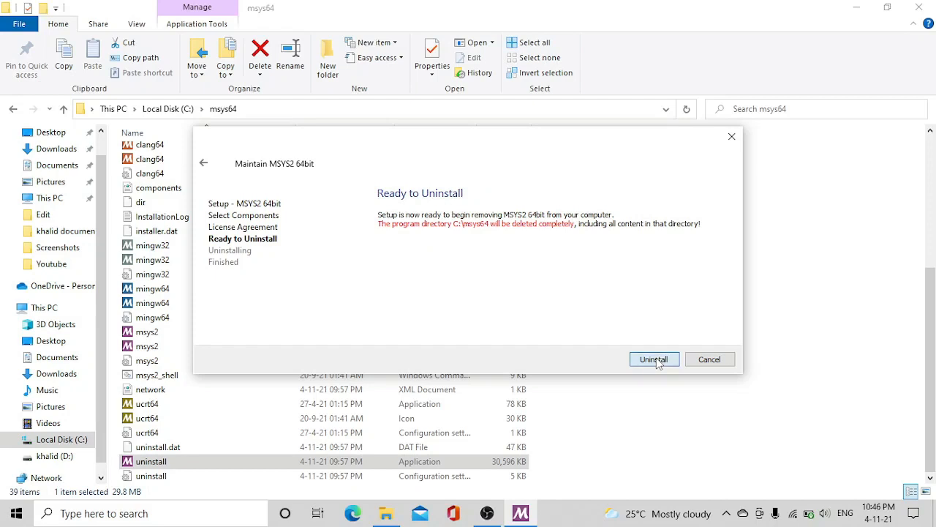
click(652, 360)
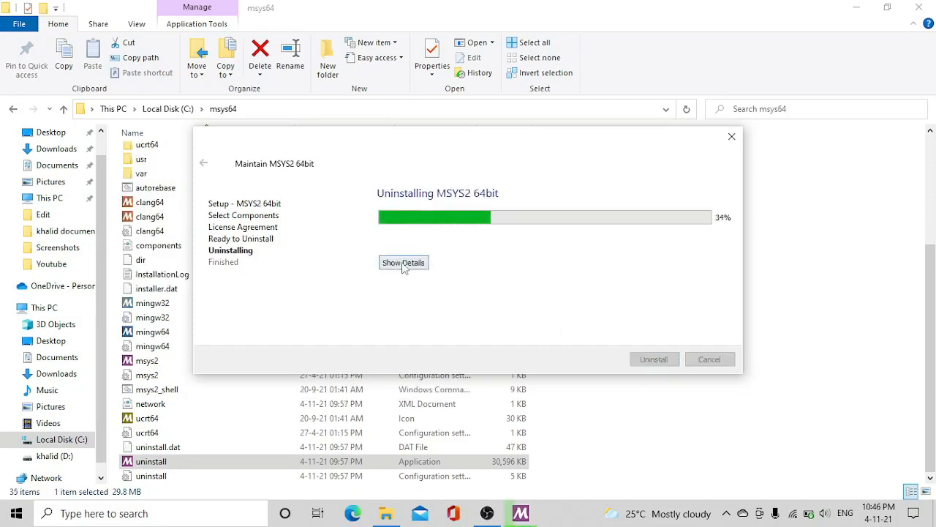
Show the detailed removal log while the uninstallation runs to 100%
click(404, 262)
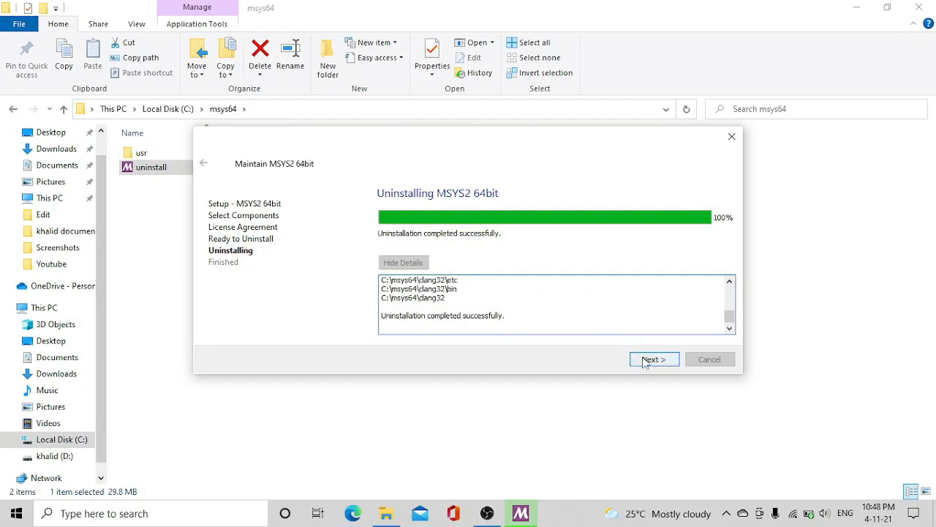
Advance to the wizard's final page and finish to close it
click(653, 360)
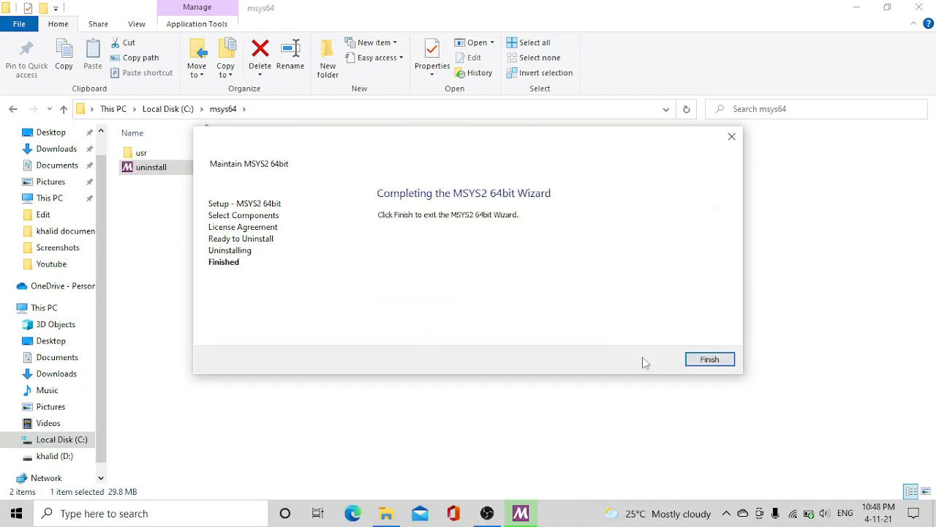
click(708, 358)
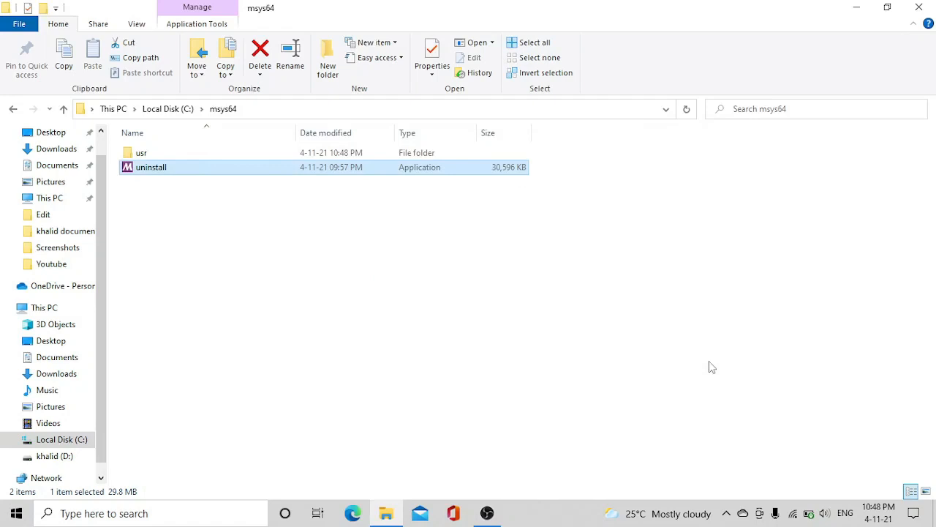
mouse_move(286, 228)
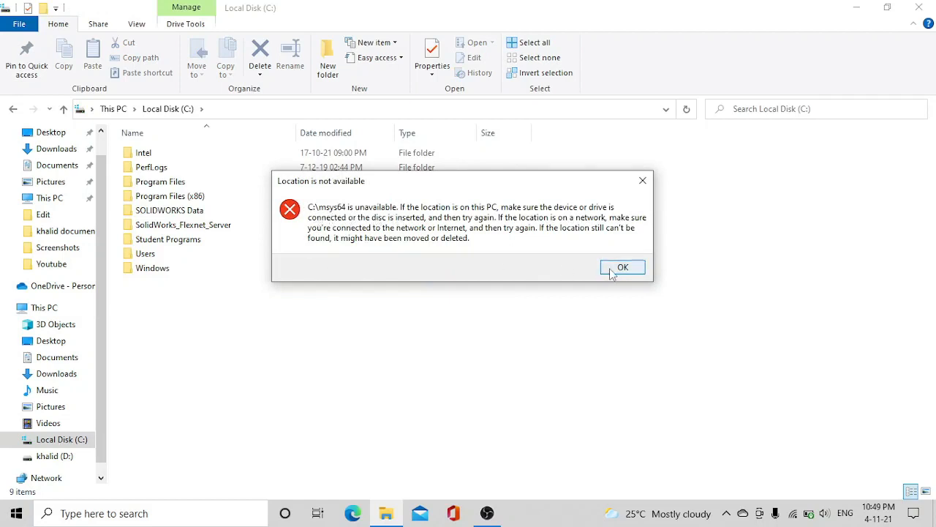
Dismiss the 'Location is not available' message and check the C: folder list
click(623, 267)
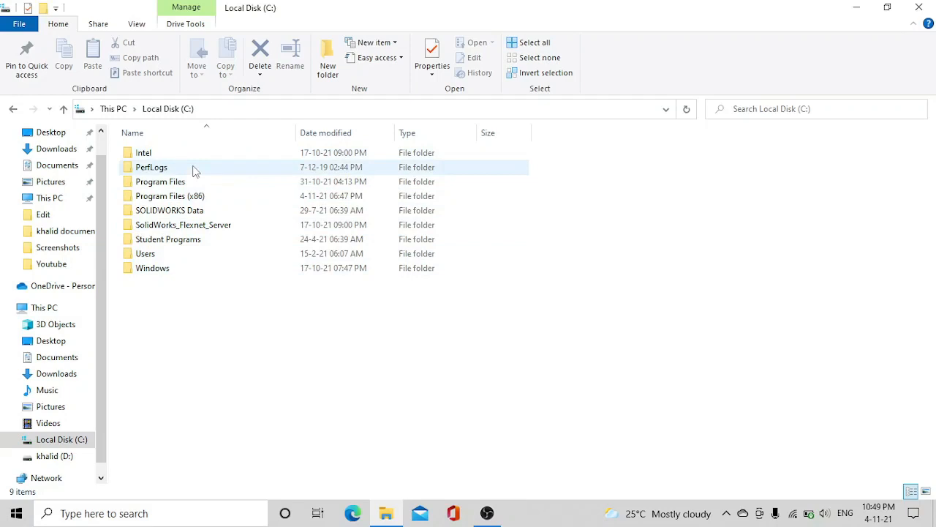
click(254, 321)
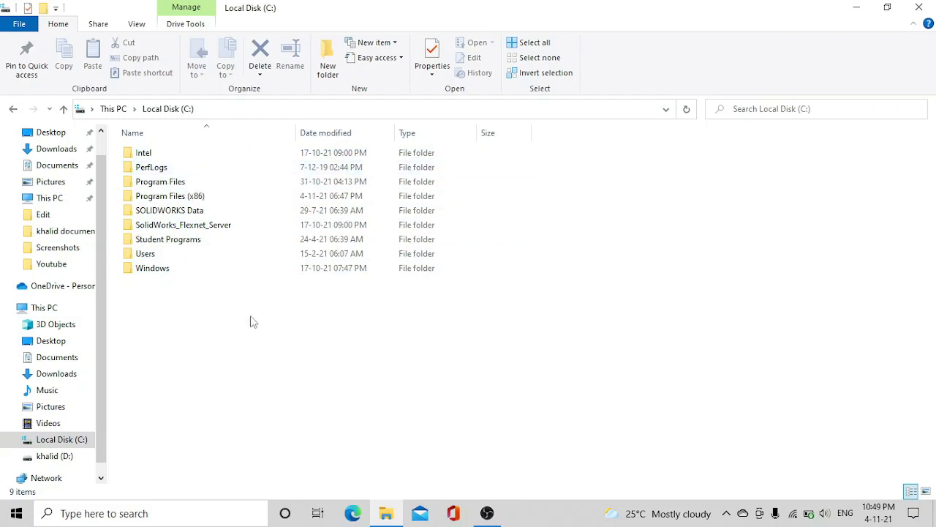
mouse_move(319, 363)
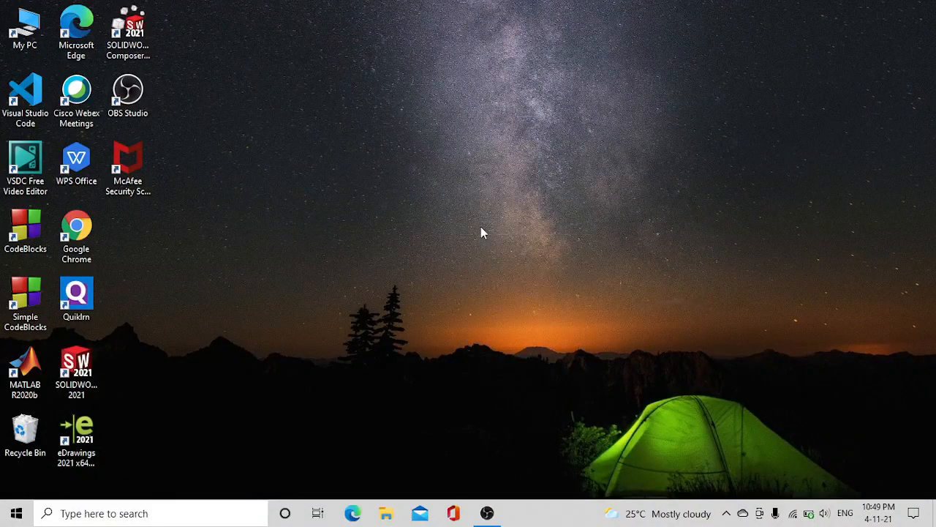
mouse_move(246, 439)
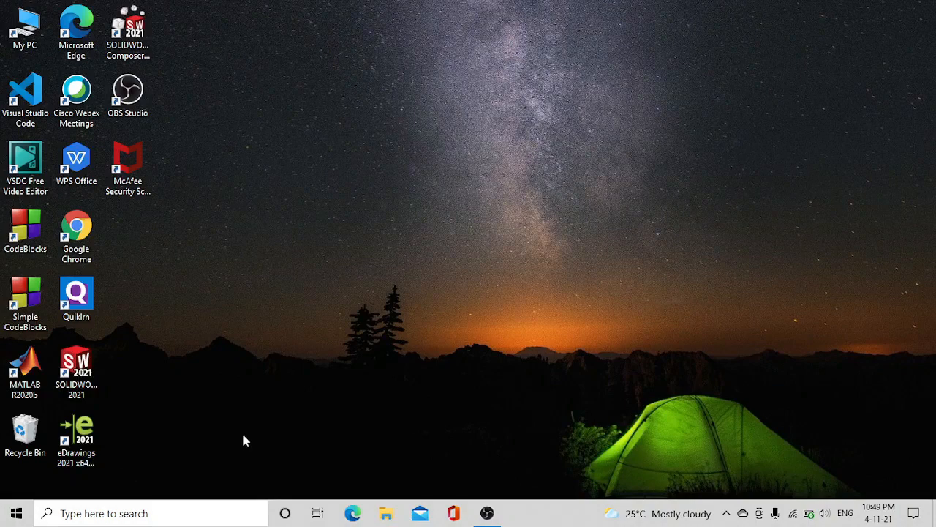
mouse_move(245, 443)
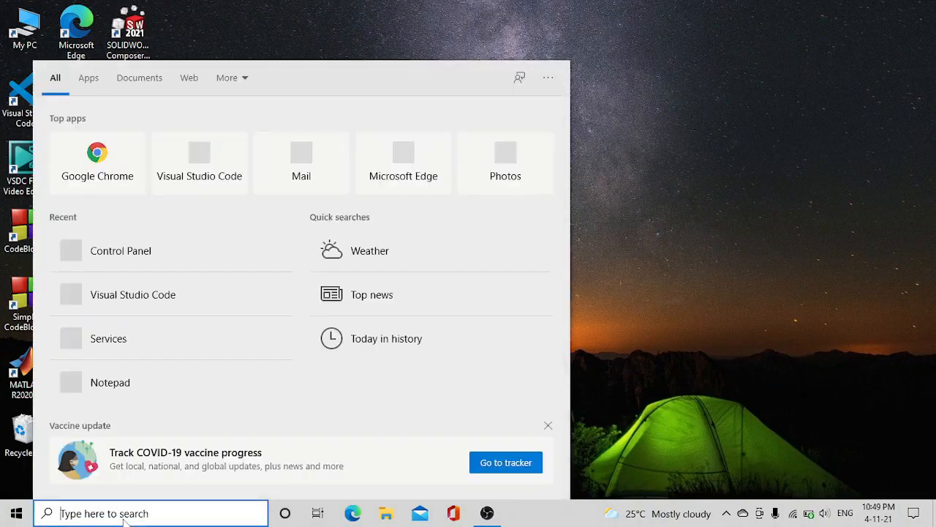
Search Windows for 'MS2' and confirm no installed MSYS2 app appears
text(MSYS)
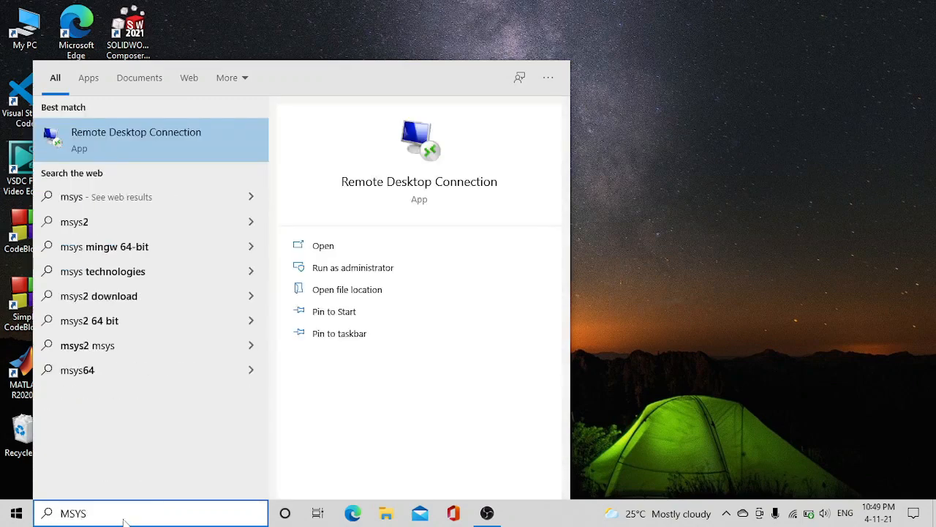
text(2)
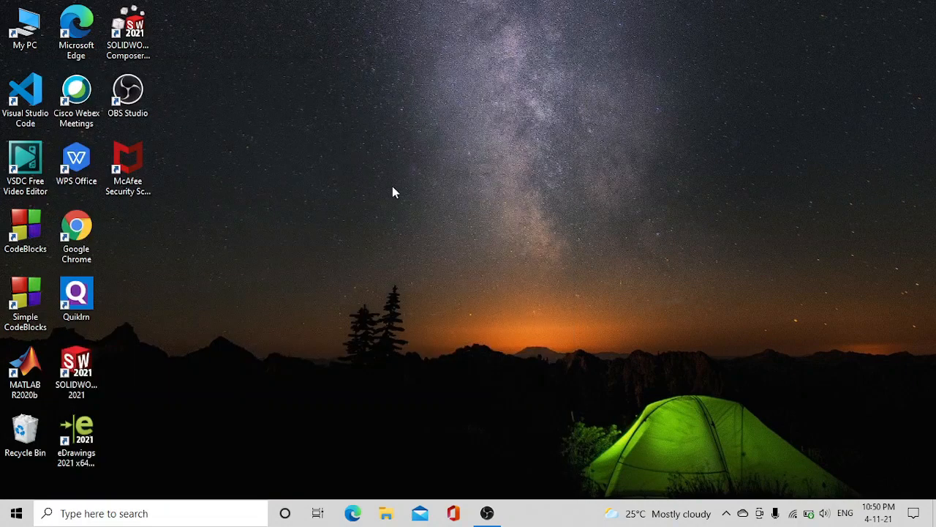
mouse_move(400, 181)
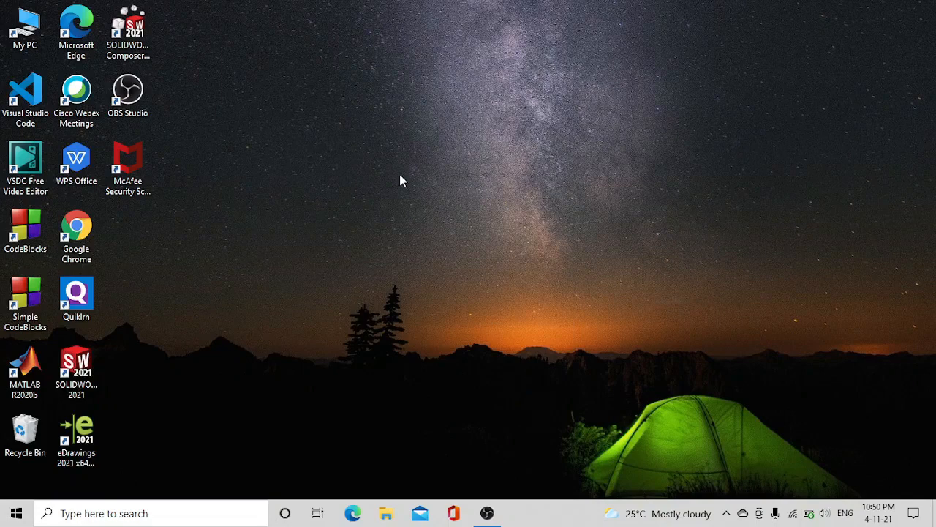
Bring up the desktop context menu with the Refresh action
right_click(401, 181)
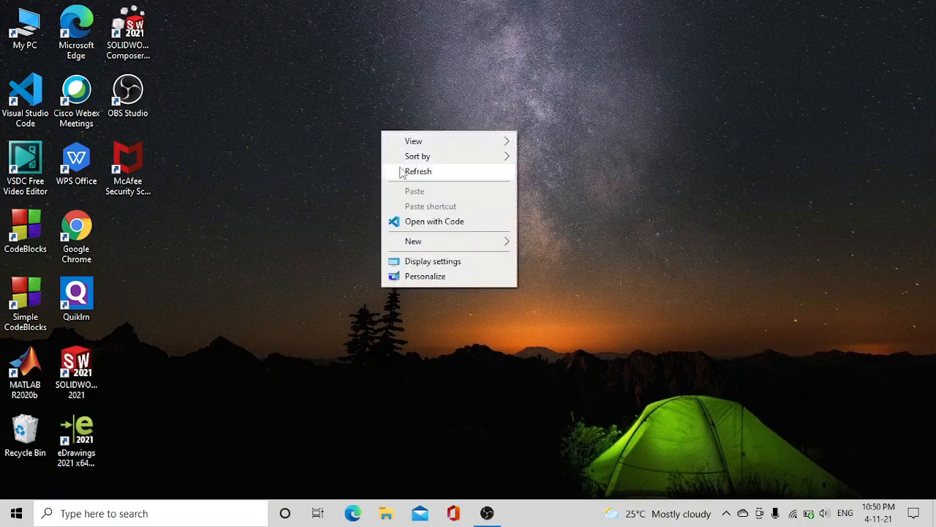